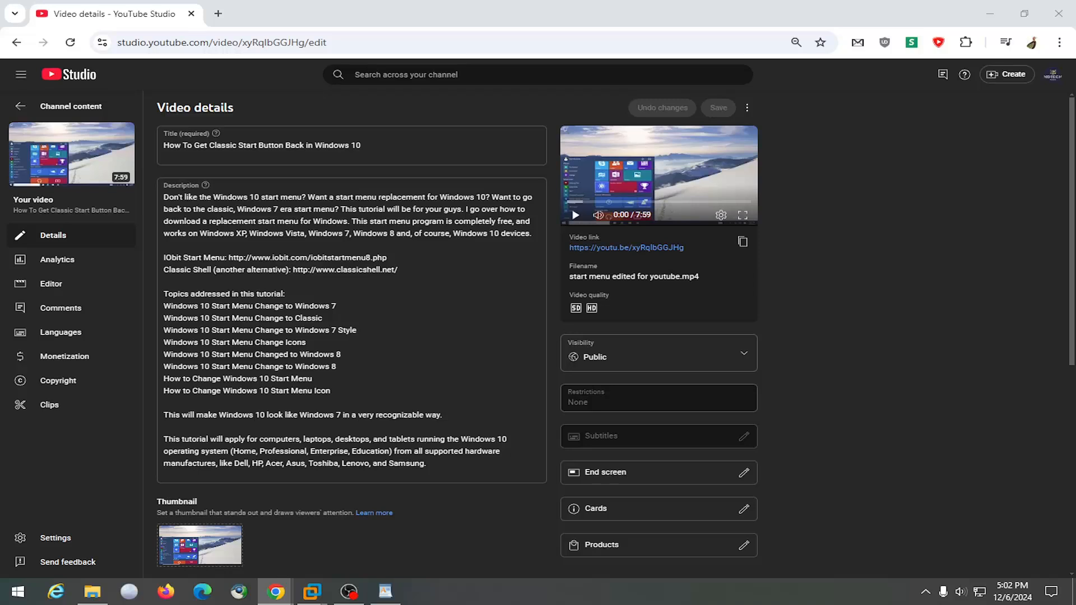
mouse_move(132, 291)
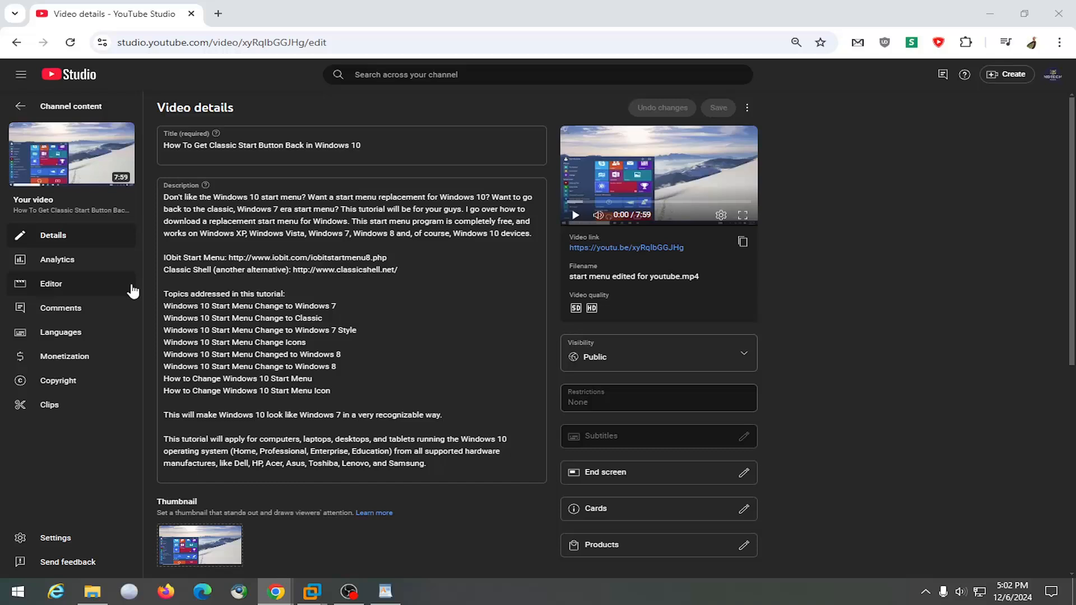
mouse_move(51, 284)
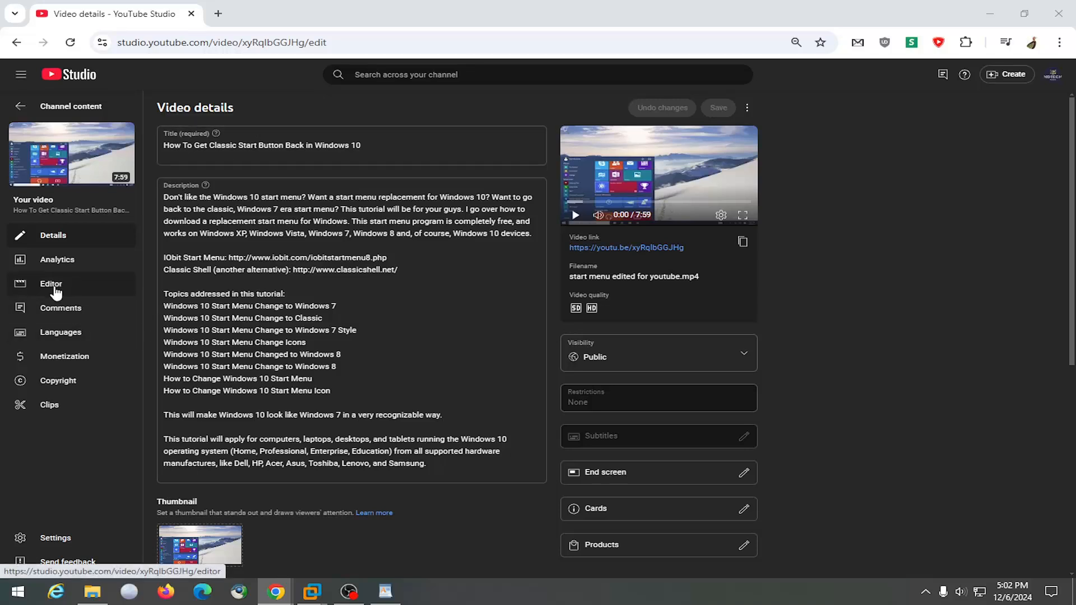
mouse_move(61, 297)
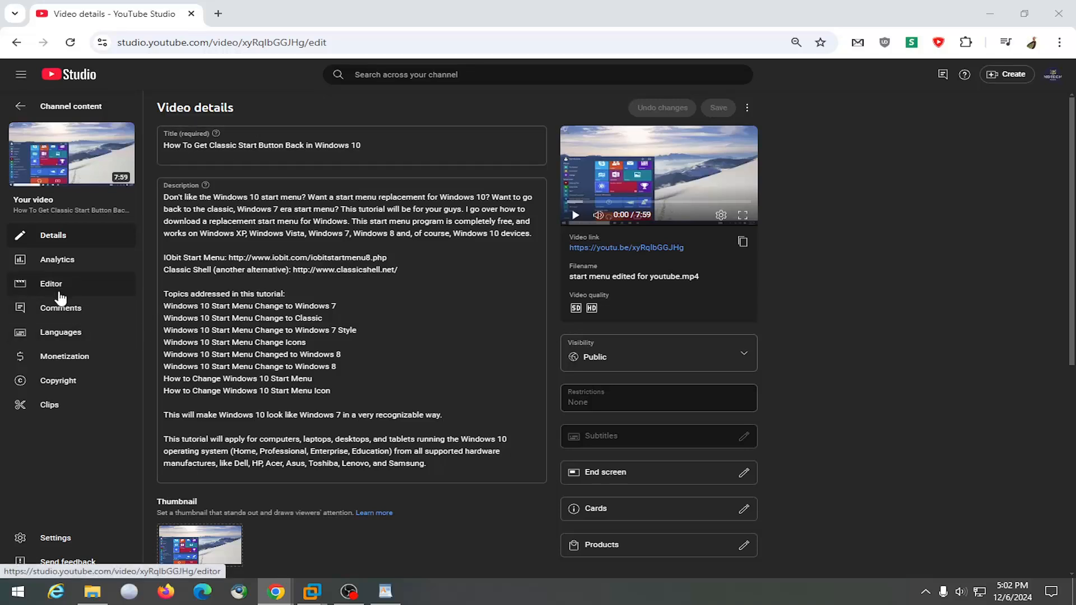
Open the Editor for the Windows 10 start menu video from the sidebar
left_click(51, 283)
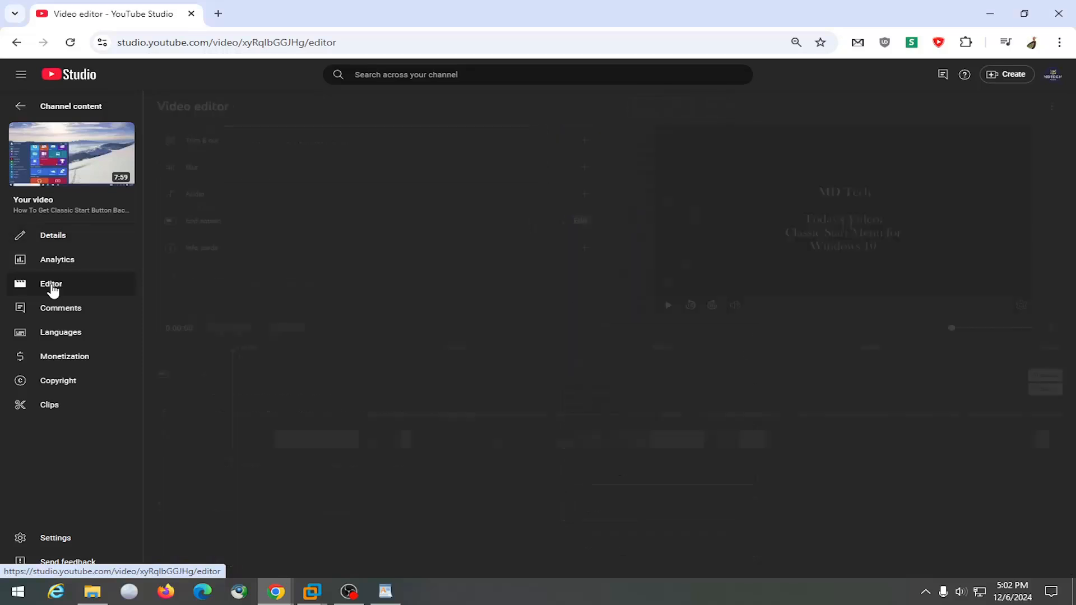
left_click(51, 284)
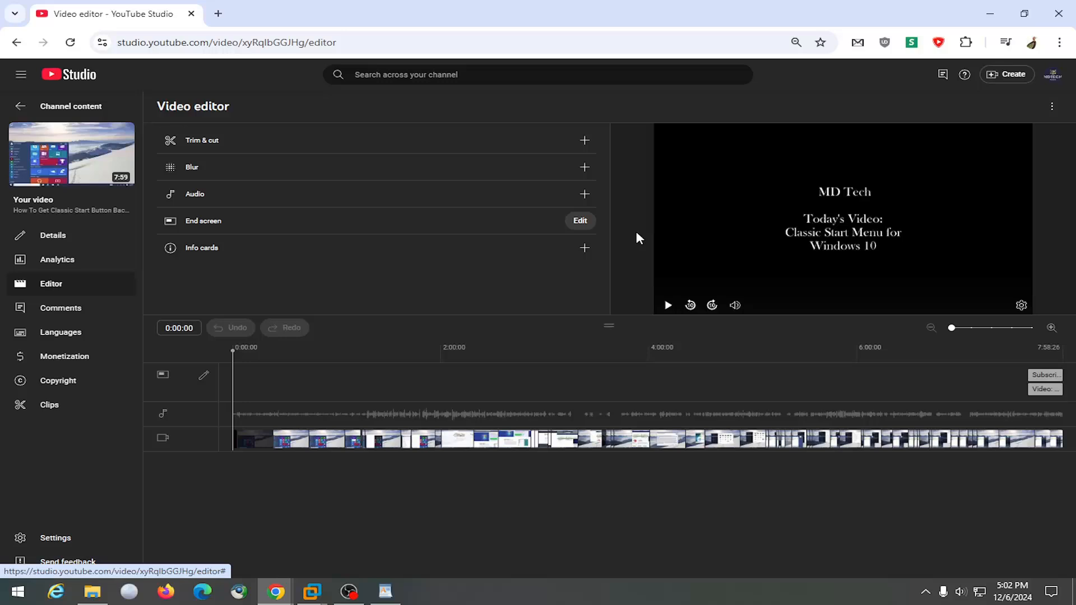
Edit the end screen and delete its video element
left_click(580, 220)
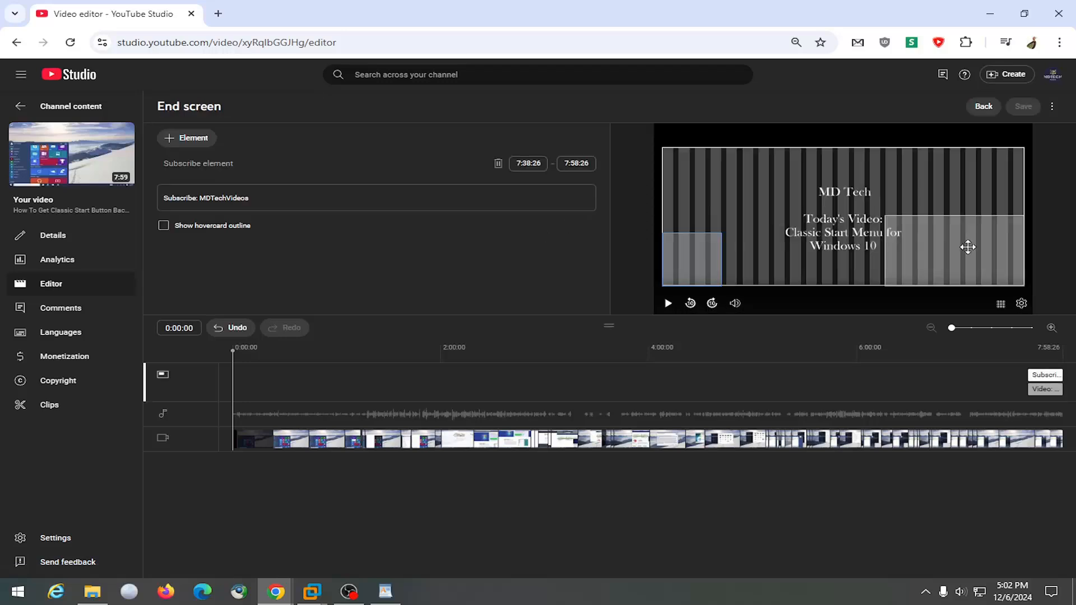
mouse_move(553, 198)
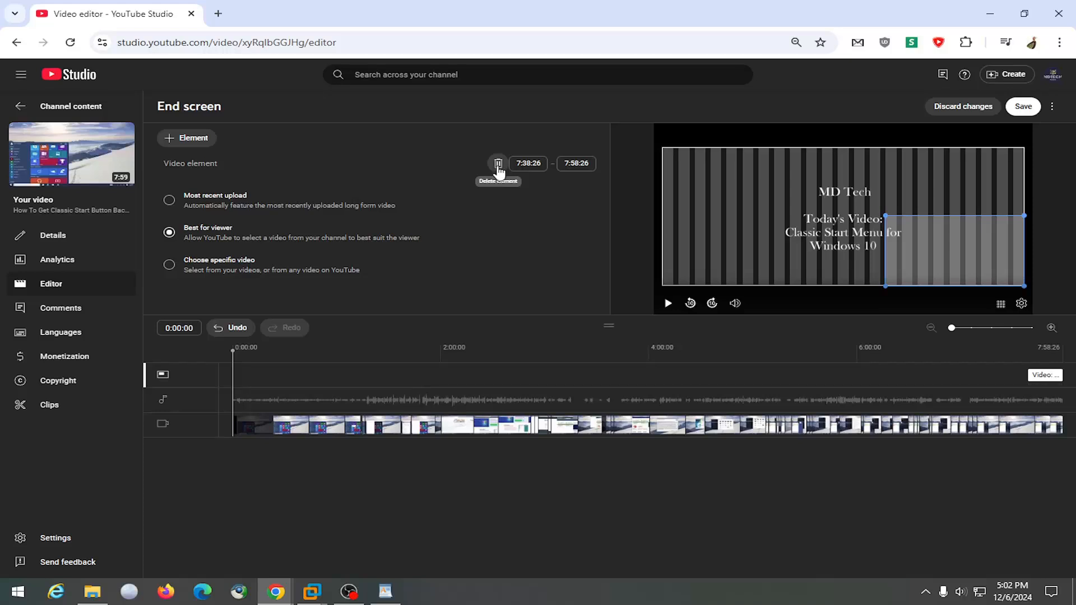
left_click(498, 163)
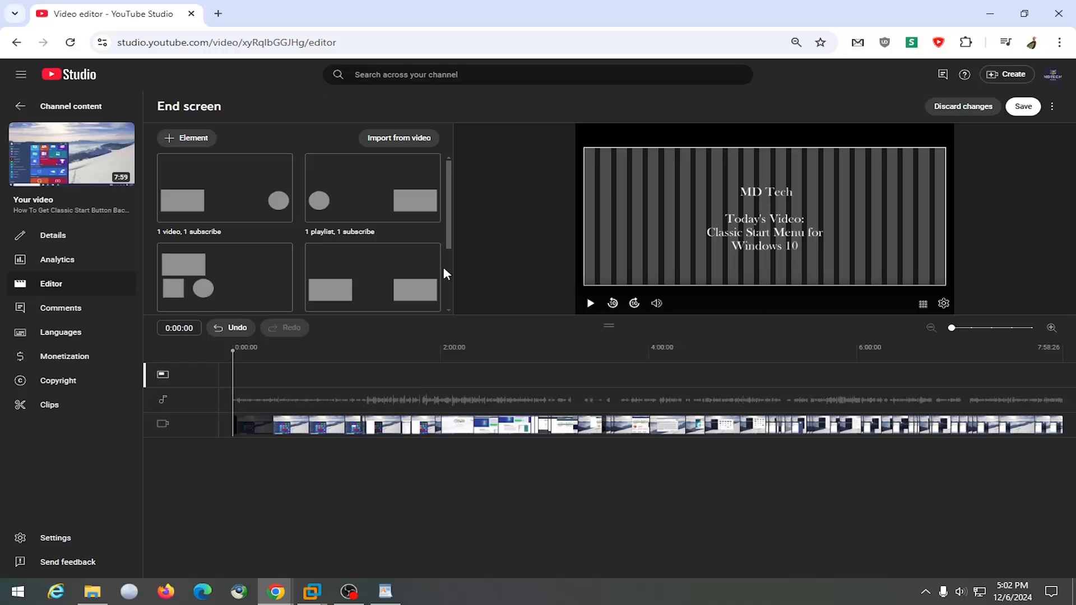
Discard the end screen changes and confirm, returning to Channel content
left_click(962, 106)
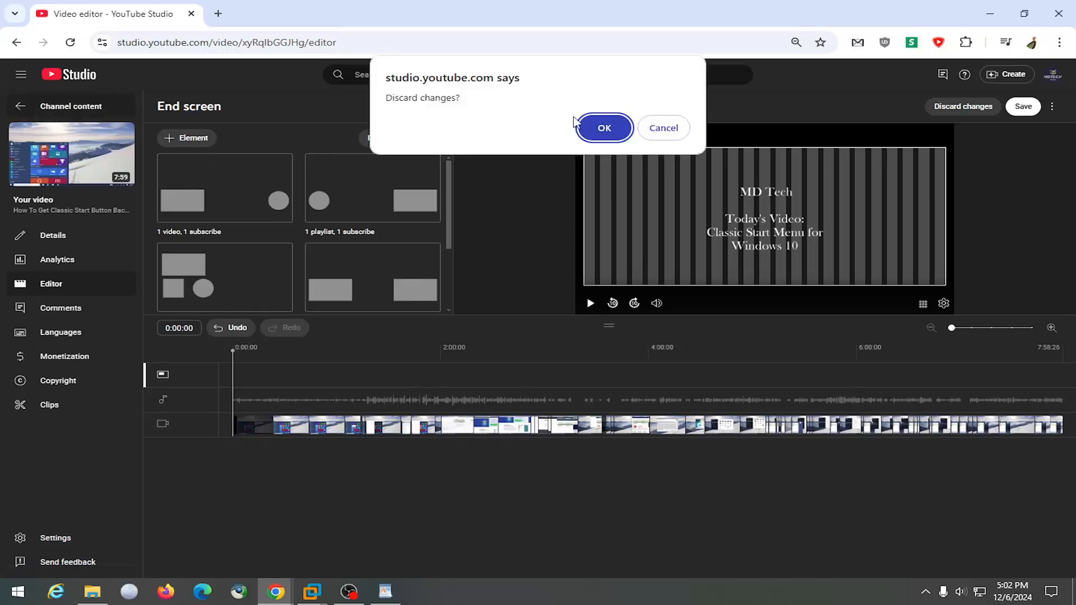
left_click(603, 127)
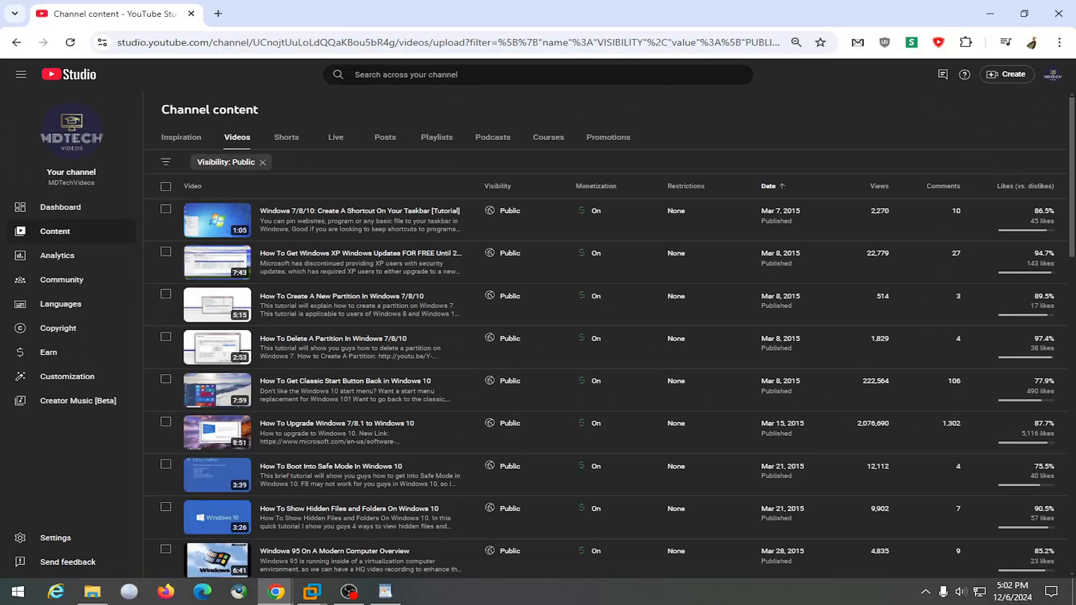